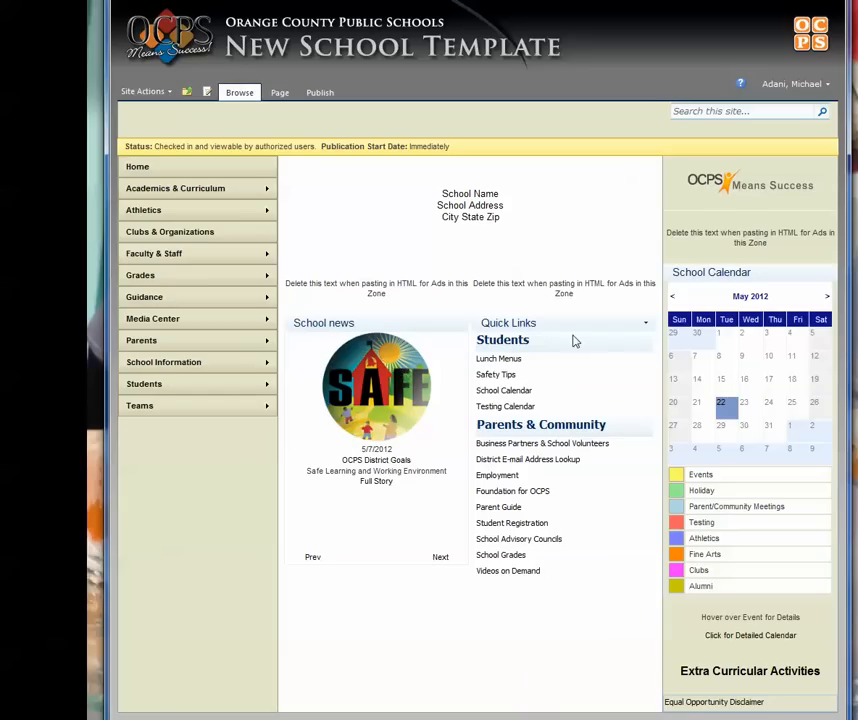
mouse_move(544, 512)
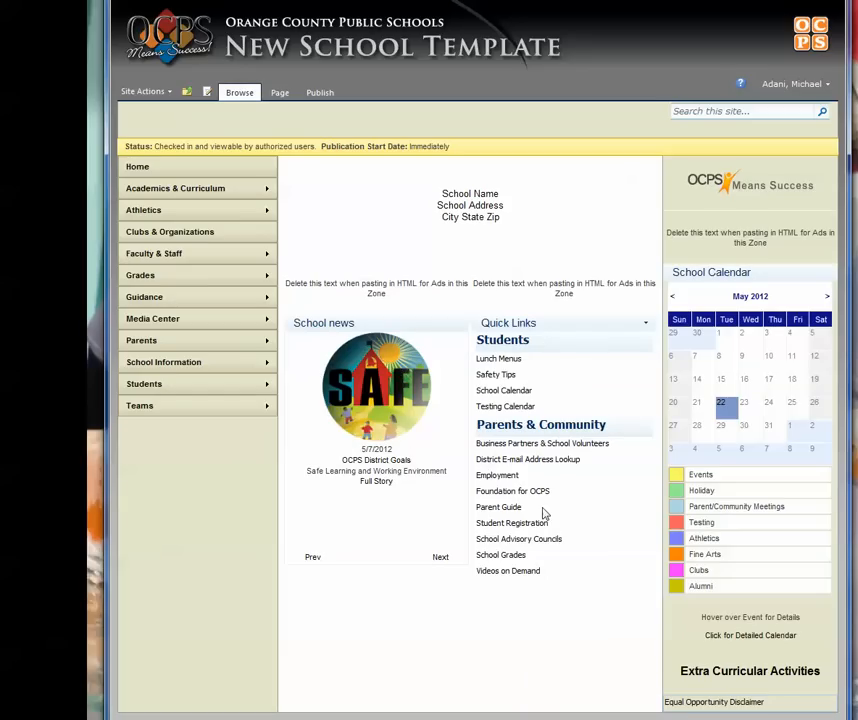
mouse_move(588, 396)
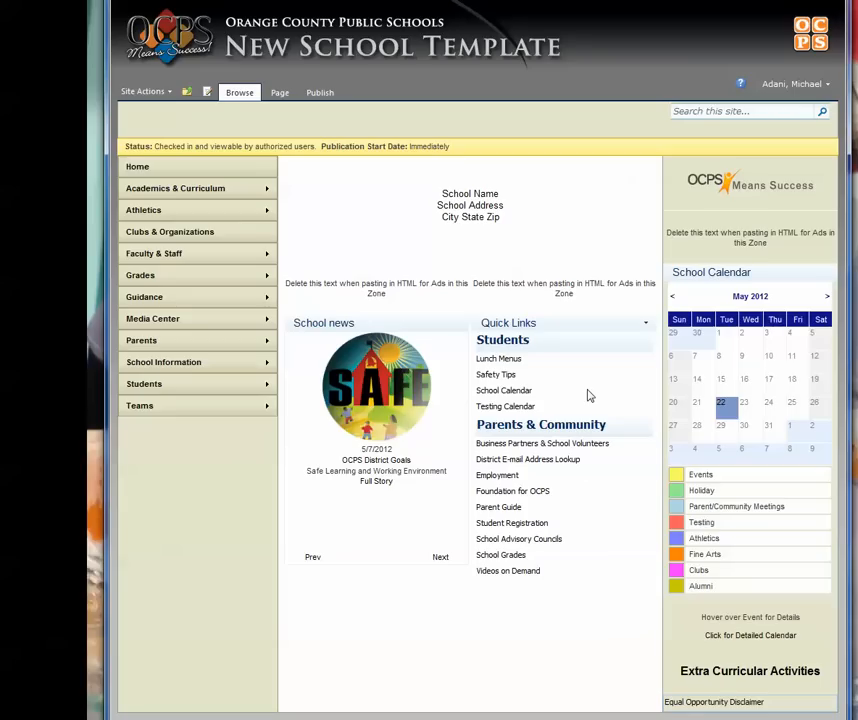
mouse_move(508, 452)
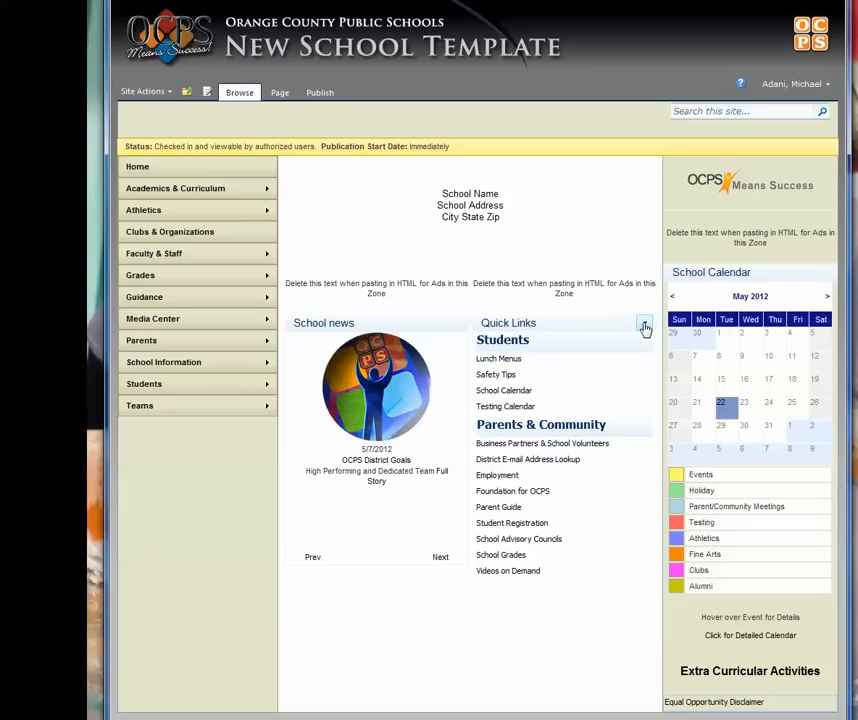
Step: Export the Quick Links web part to the desktop and switch the school page into edit mode
click(644, 324)
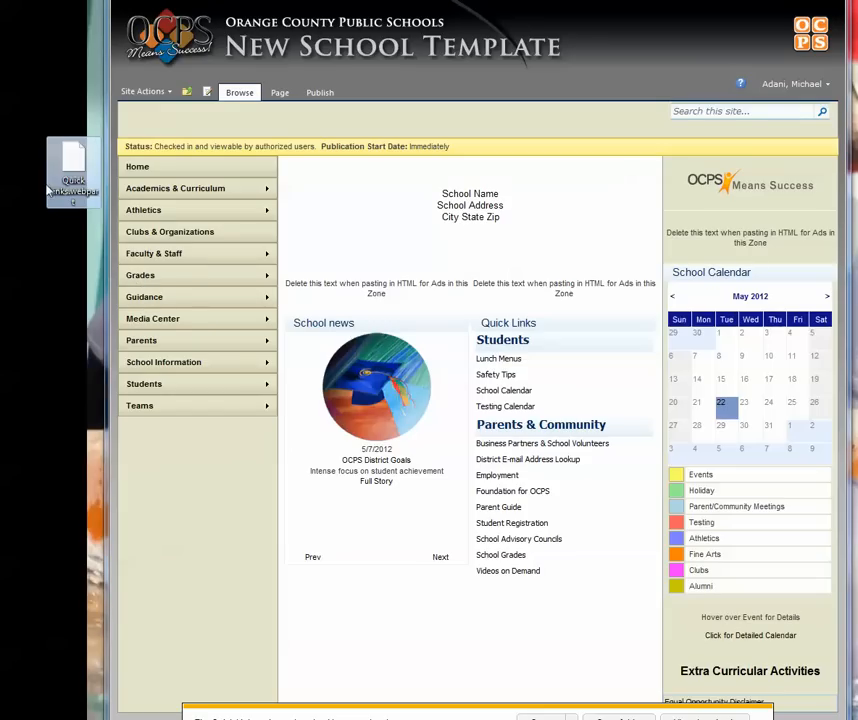
click(440, 556)
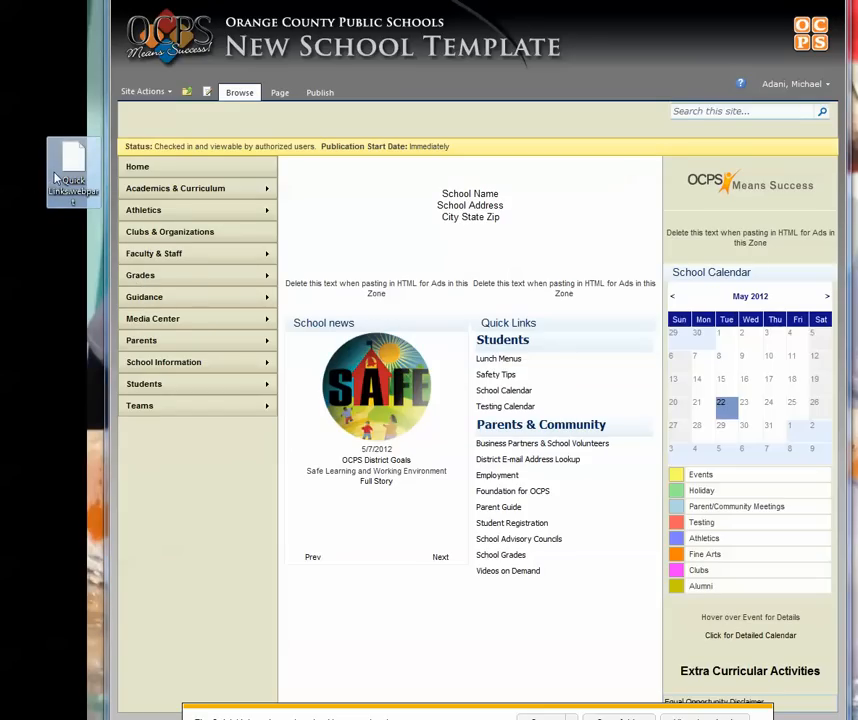
mouse_move(446, 314)
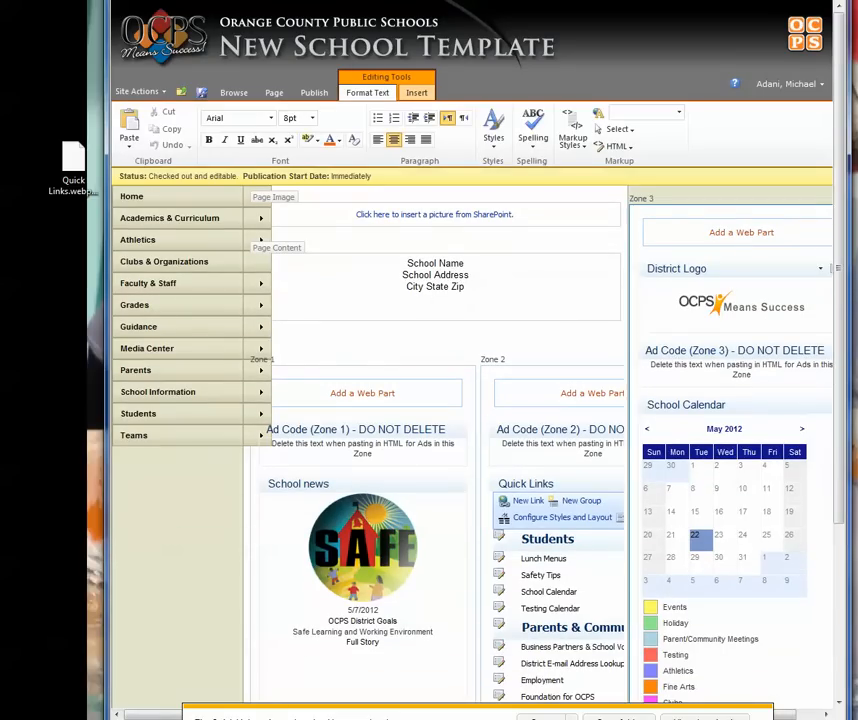
Step: Start adding a web part to a zone so the web part gallery appears
click(434, 304)
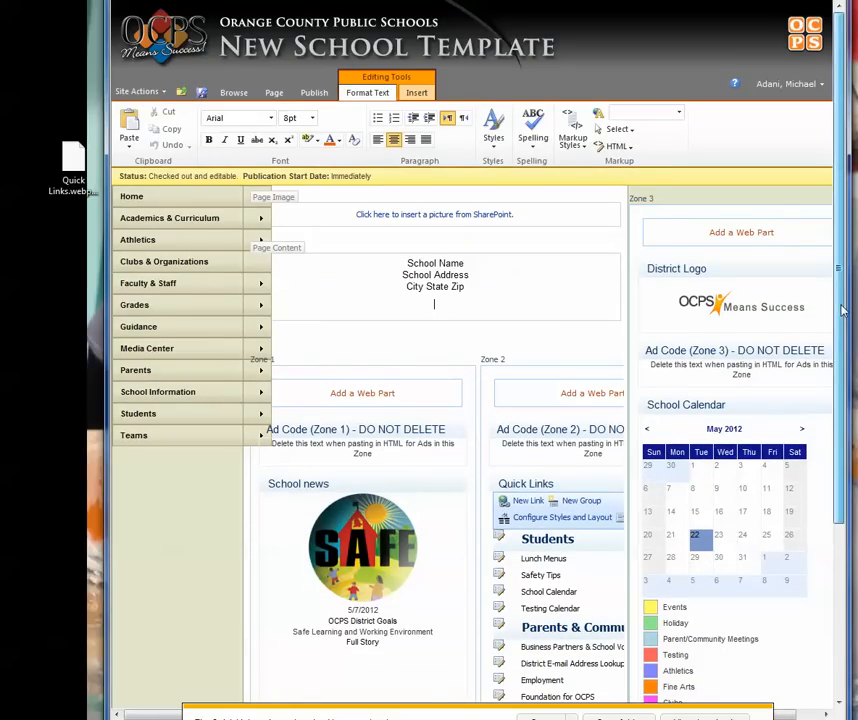
scroll(down, 3)
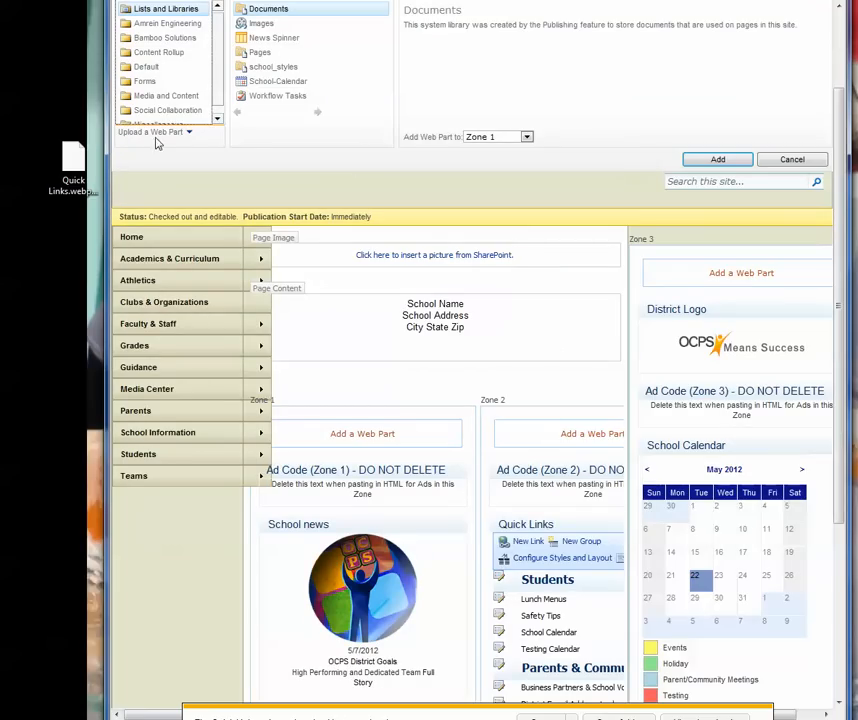
mouse_move(190, 138)
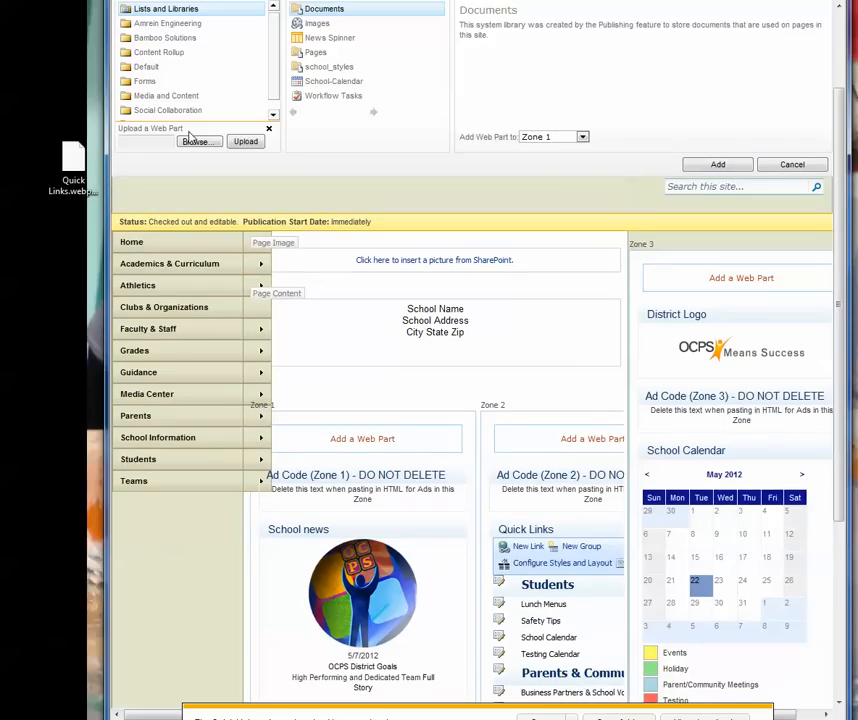
Step: Browse to the exported Quick Links .webpart file and upload it into Imported Web Parts
click(194, 140)
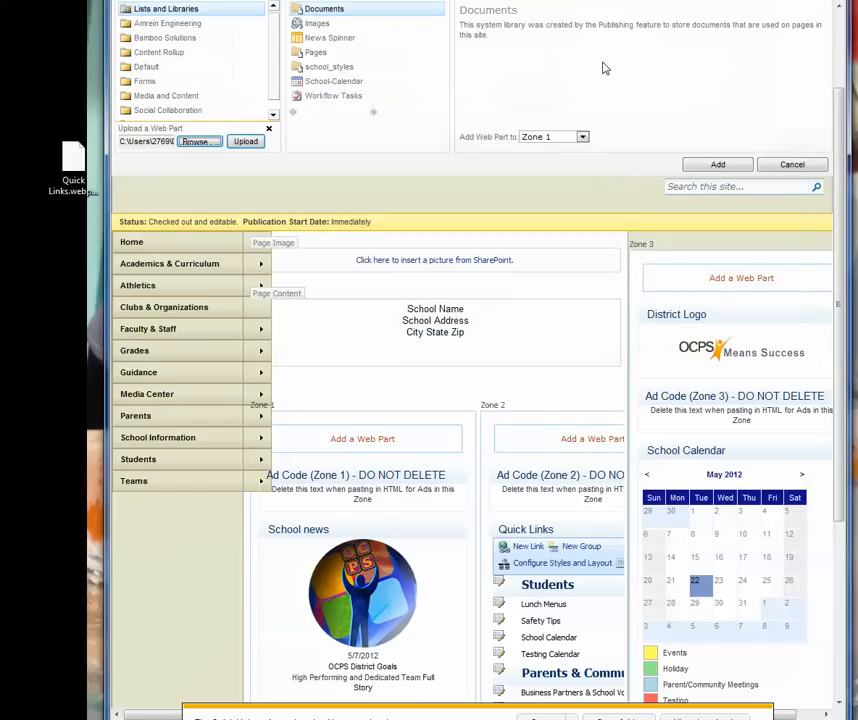
click(244, 140)
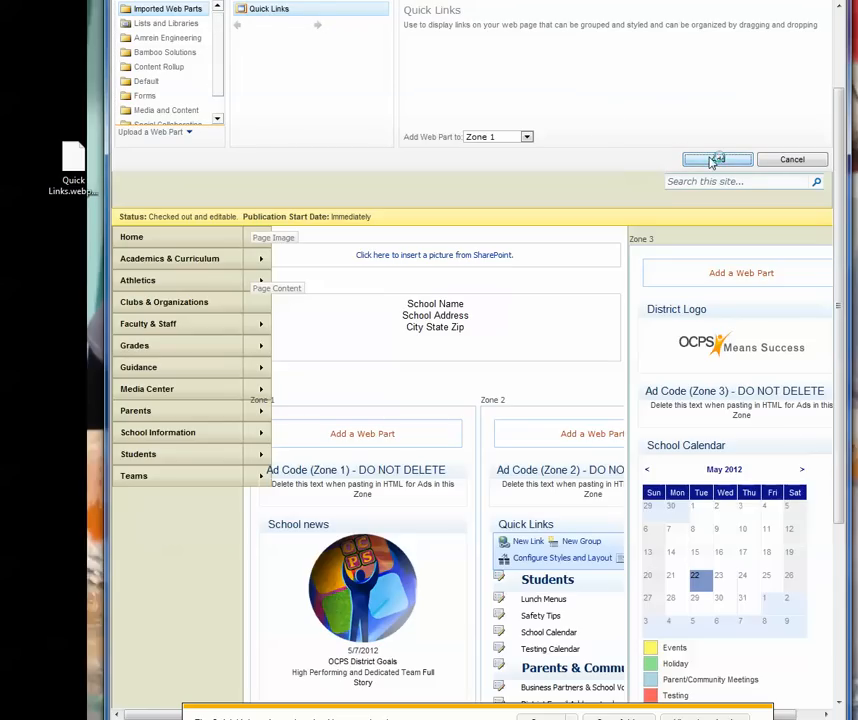
Step: Add the imported Quick Links as a second copy, Quick Links [2], above School news
click(716, 160)
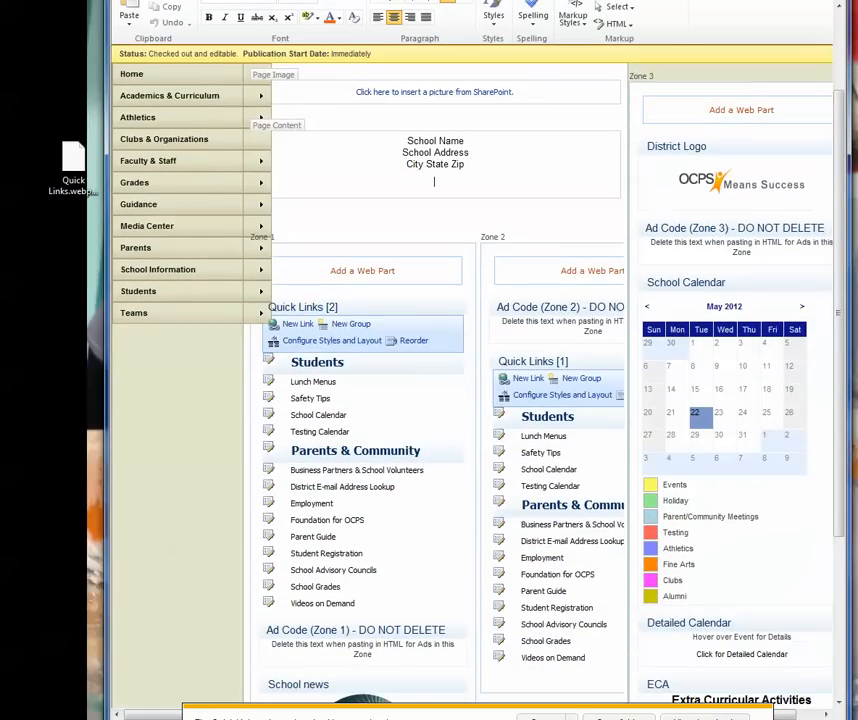
click(362, 308)
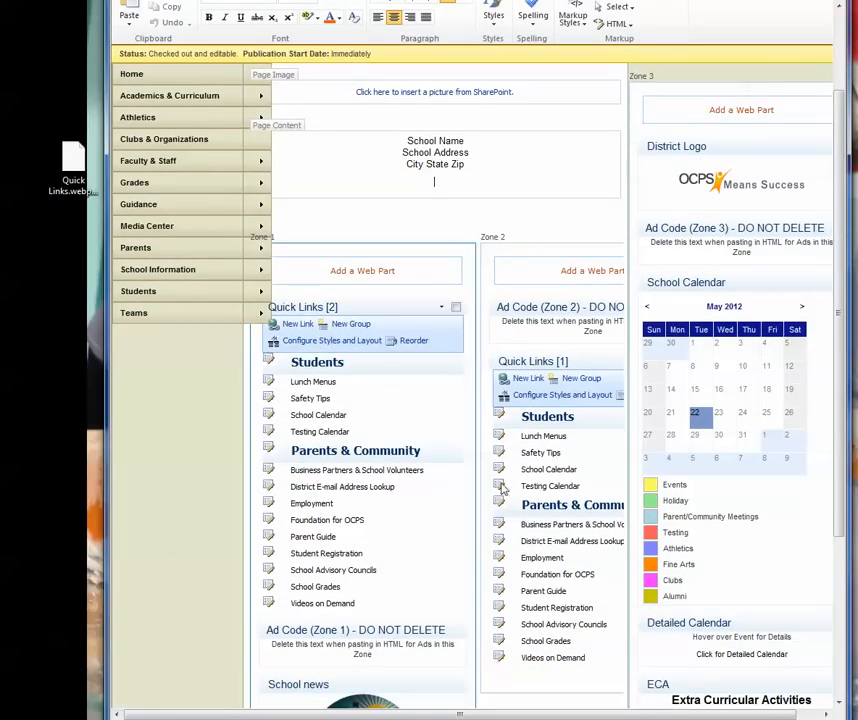